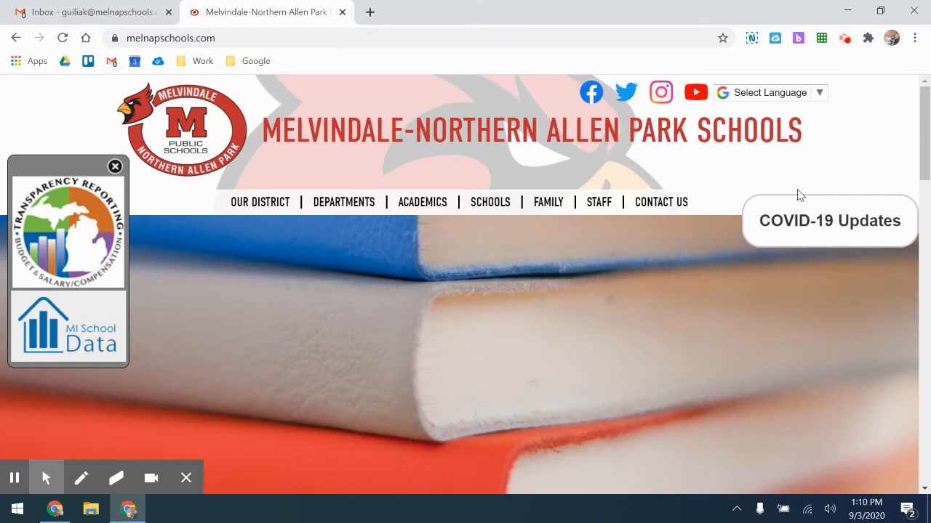
pyautogui.moveTo(873, 71)
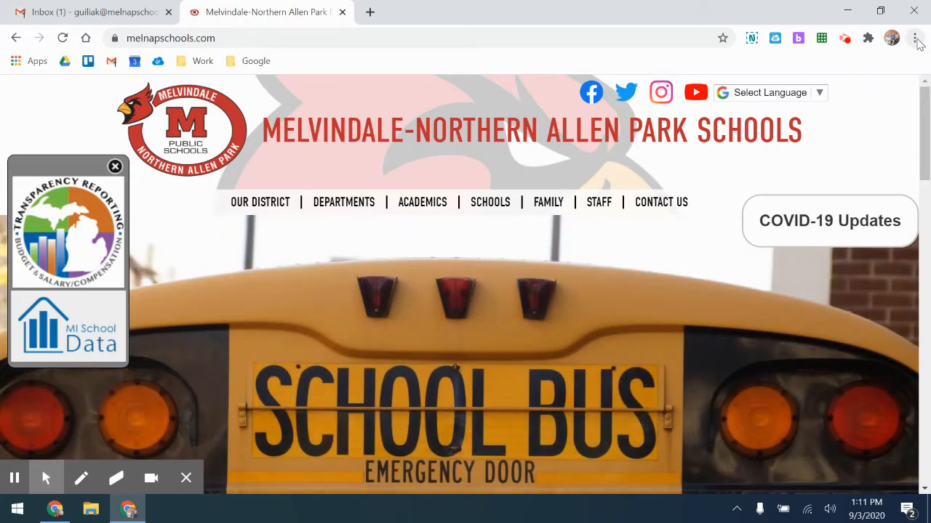
# Reveal the More tools list containing the Extensions entry from Chrome's main menu.
pyautogui.click(914, 37)
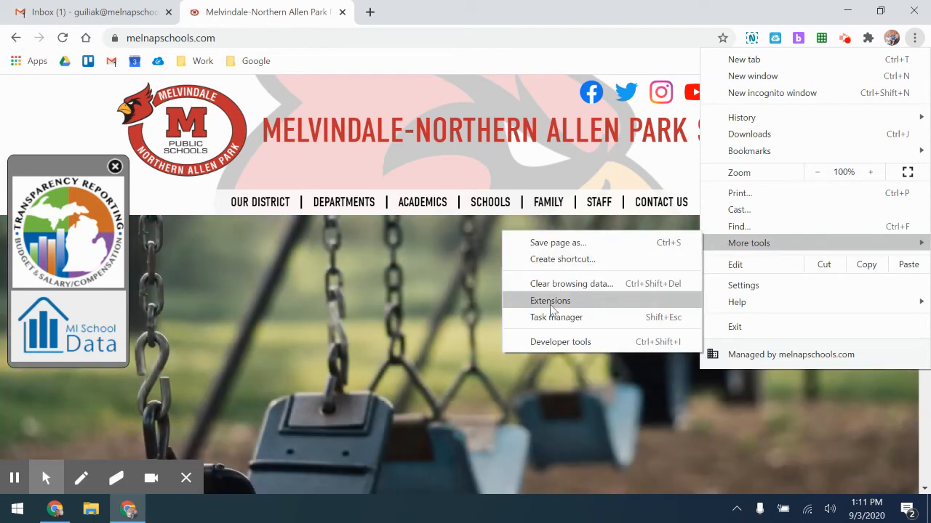
# Uninstall the Google Meet Grid View (fix) extension from the extensions page.
pyautogui.click(550, 299)
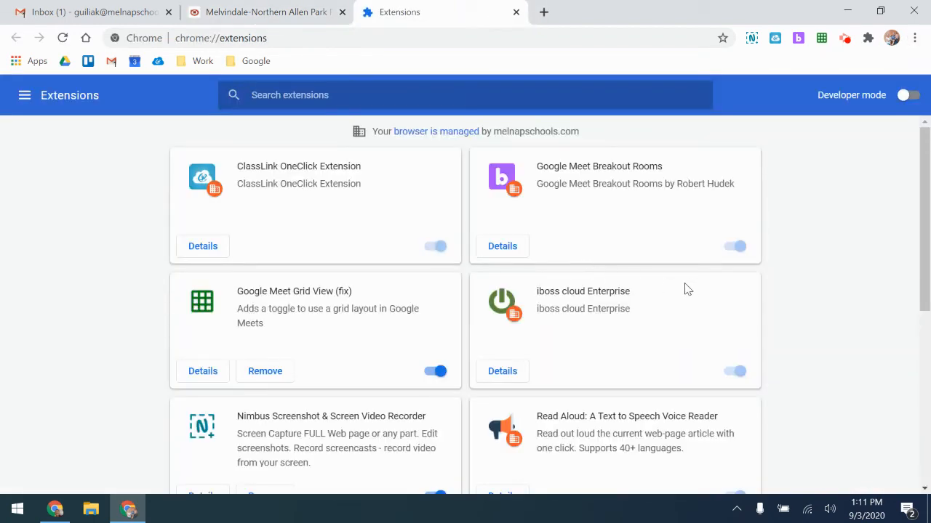
pyautogui.moveTo(230, 240)
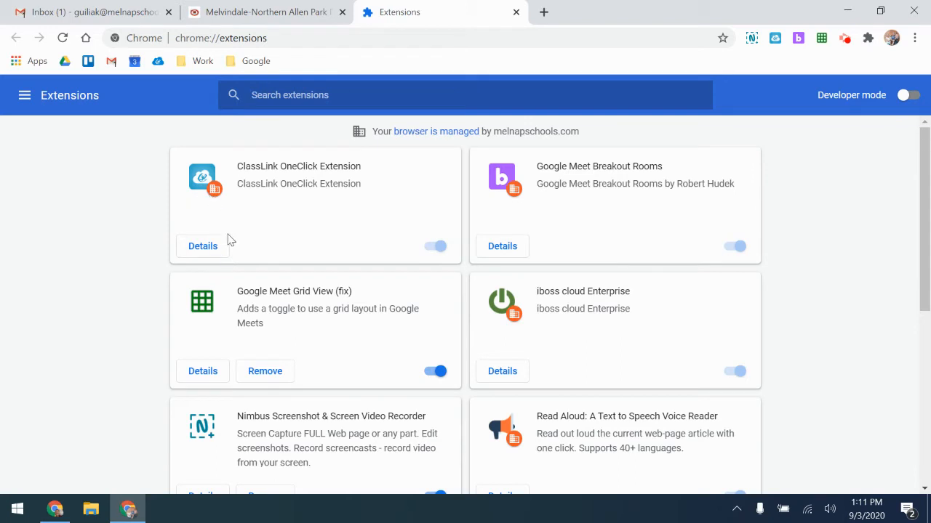
pyautogui.moveTo(259, 392)
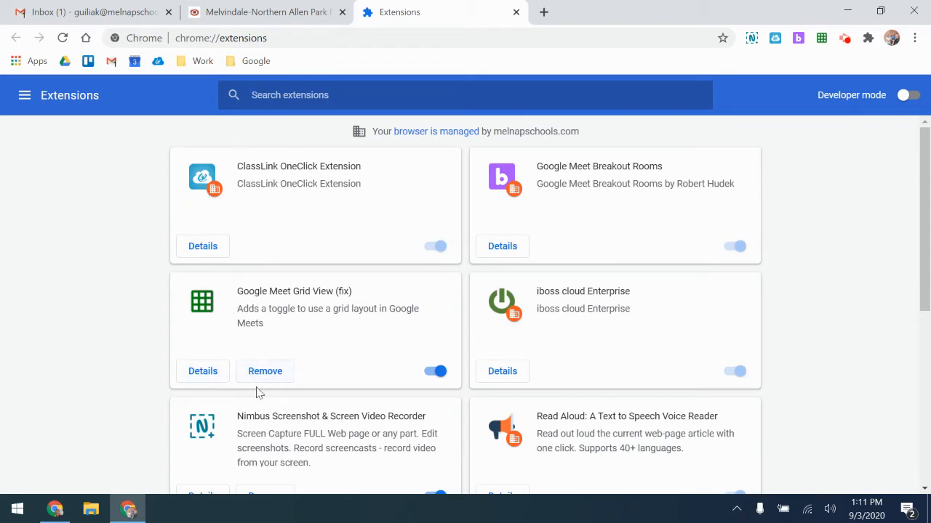
pyautogui.moveTo(322, 241)
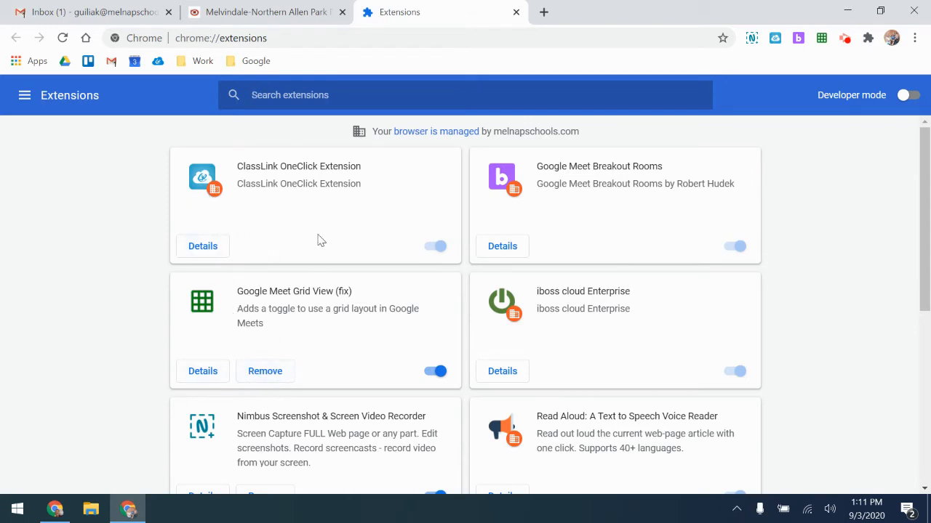
pyautogui.moveTo(172, 180)
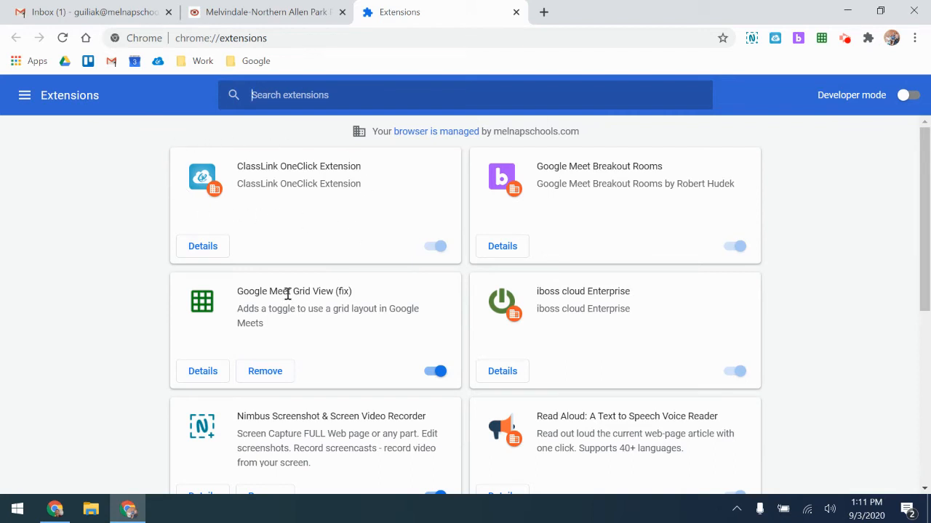
pyautogui.moveTo(303, 373)
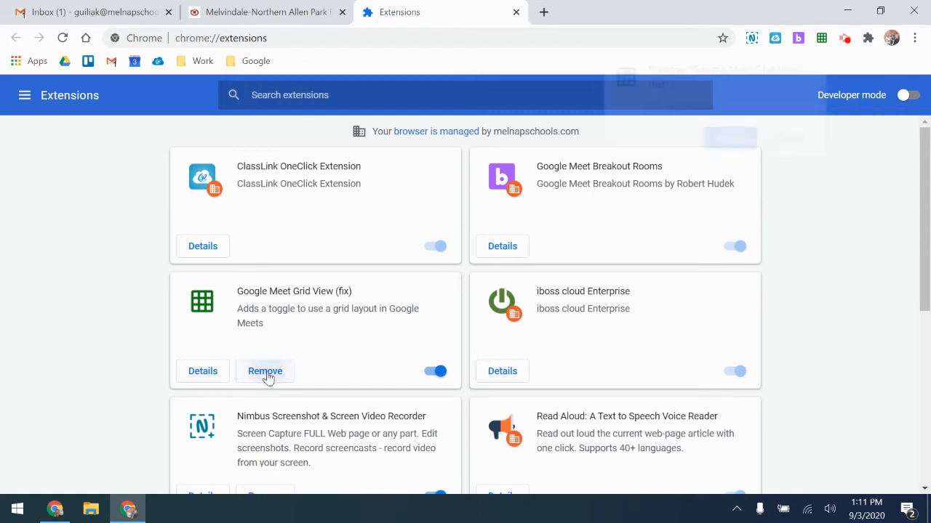
pyautogui.click(264, 371)
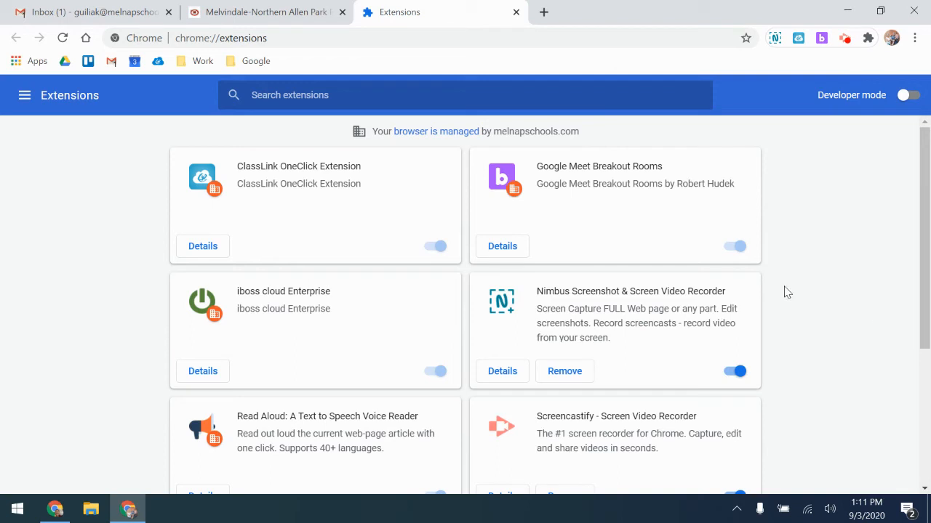
pyautogui.moveTo(759, 383)
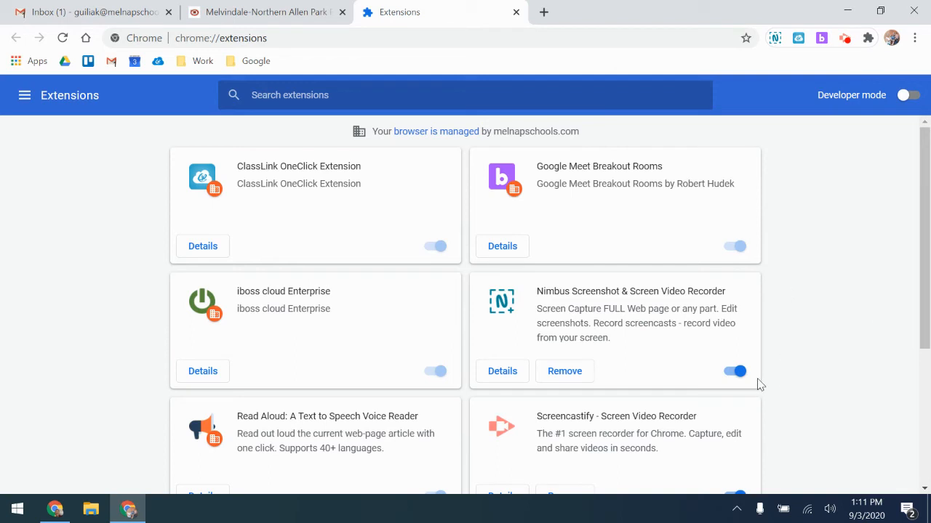
# Switch off Nimbus Screenshot & Screen Video Recorder, leaving it installed.
pyautogui.click(735, 372)
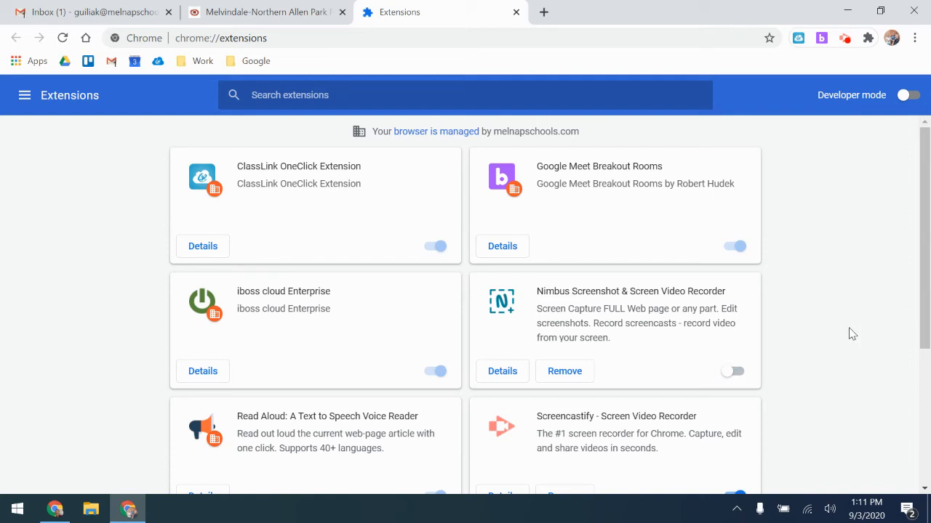
pyautogui.moveTo(594, 371)
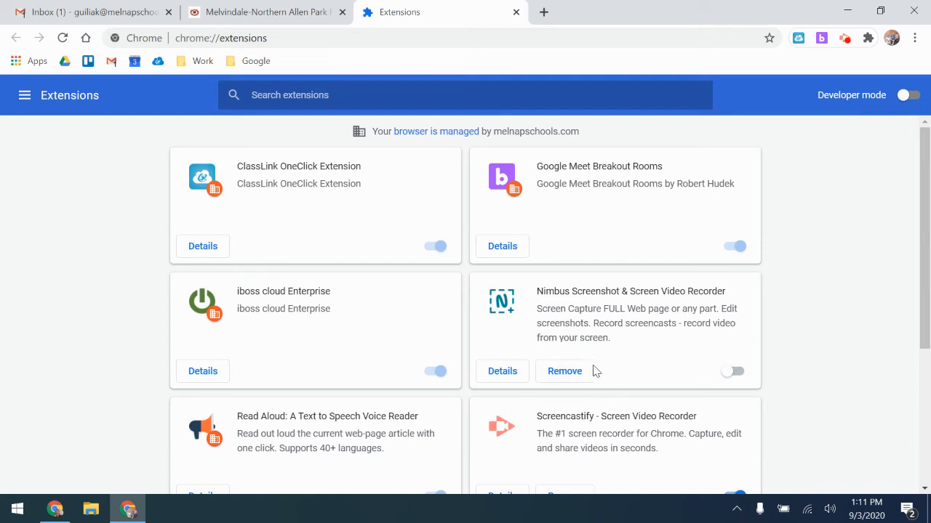
pyautogui.scroll(-3)
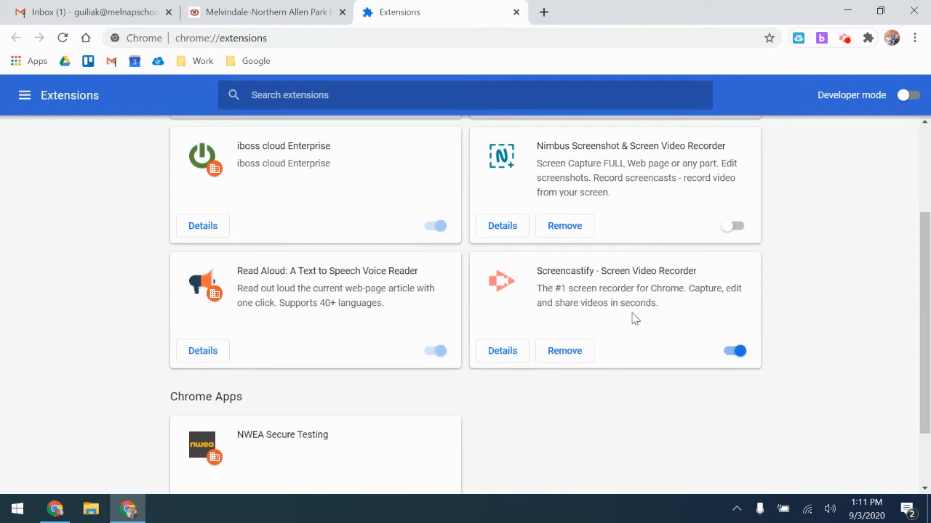
pyautogui.moveTo(798, 295)
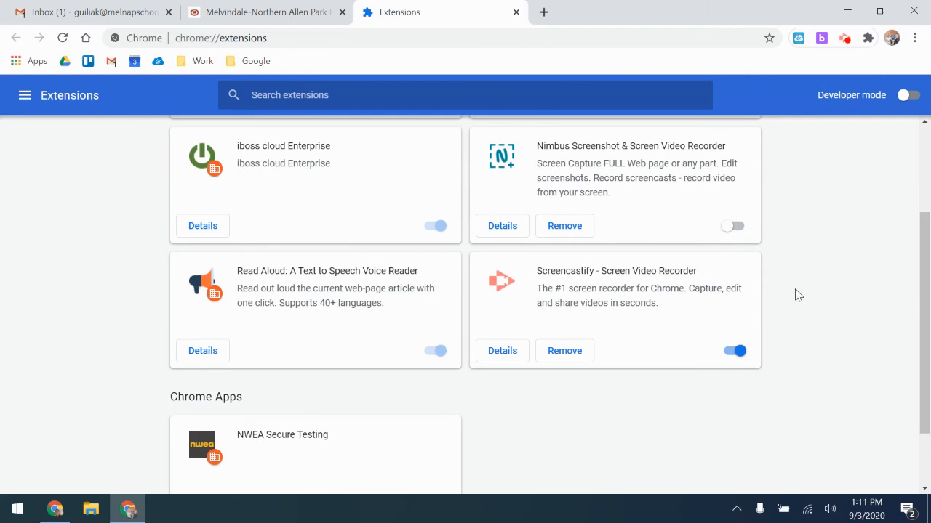
pyautogui.scroll(3)
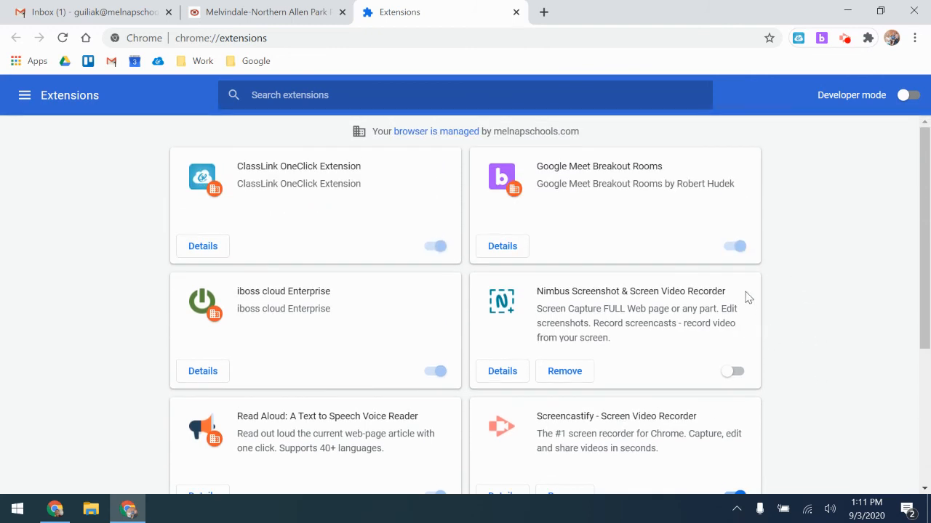
pyautogui.moveTo(734, 184)
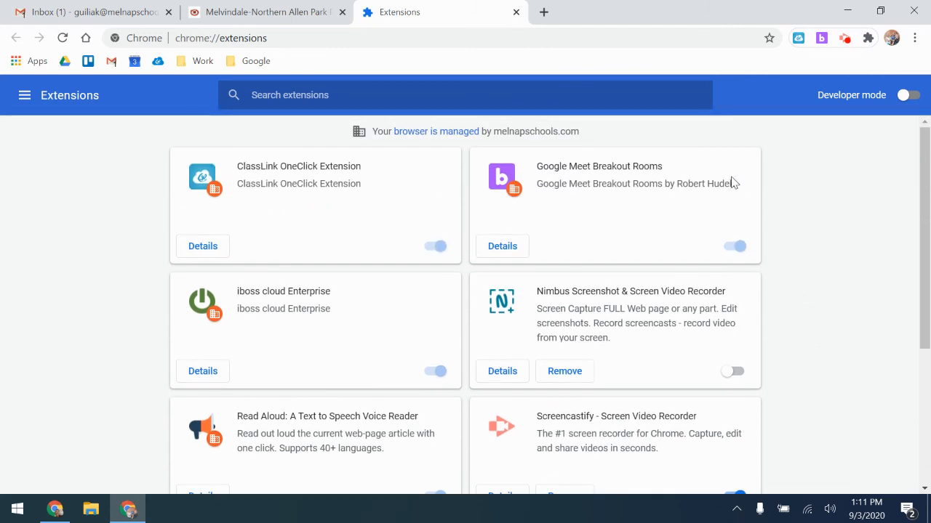